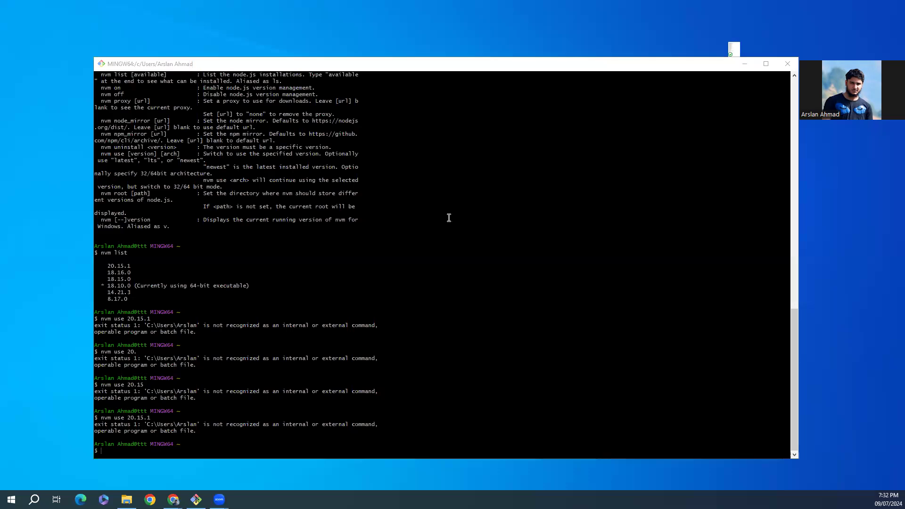
mouse_move(558, 238)
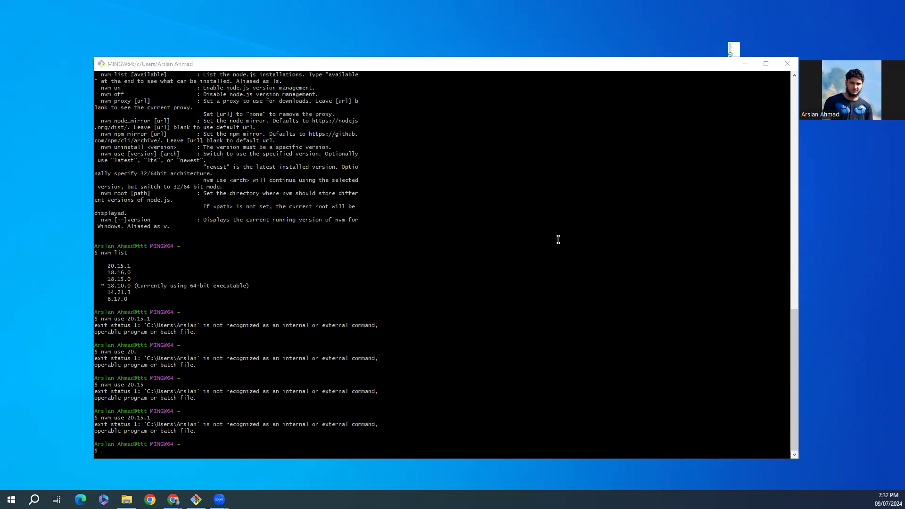
mouse_move(606, 245)
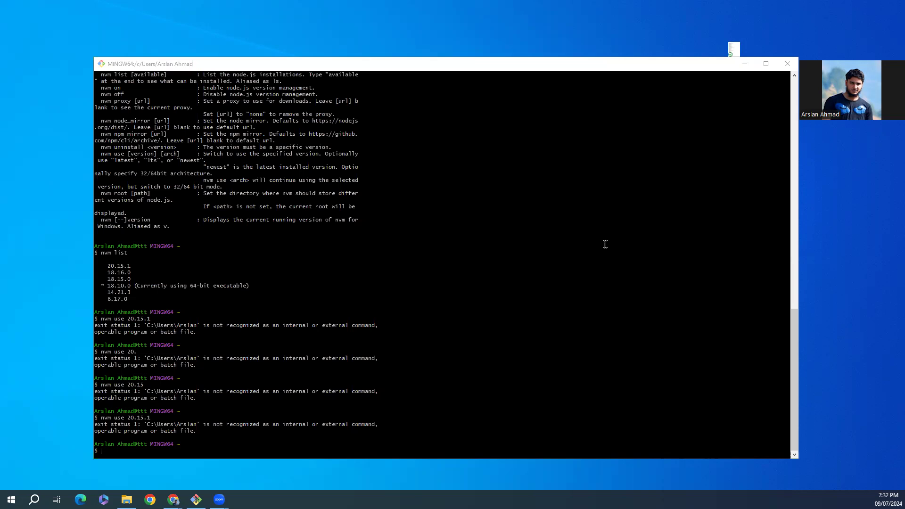
mouse_move(251, 253)
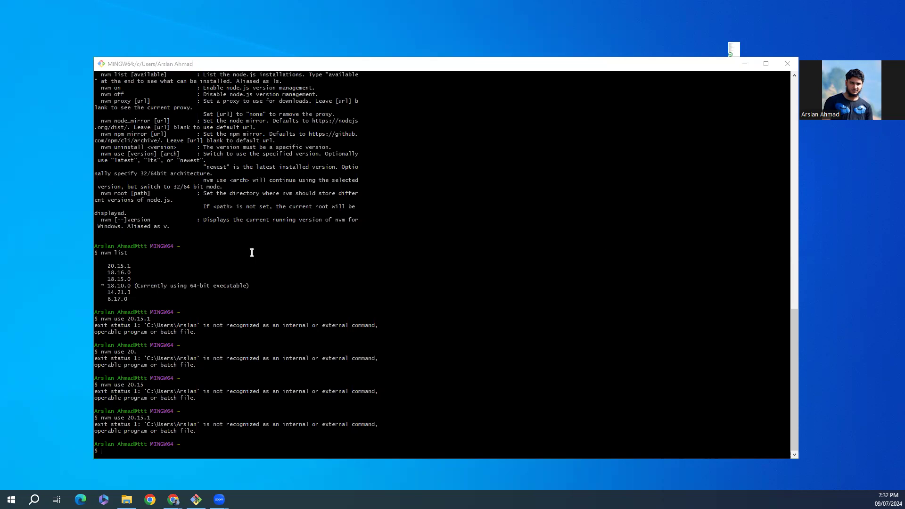
mouse_move(105, 266)
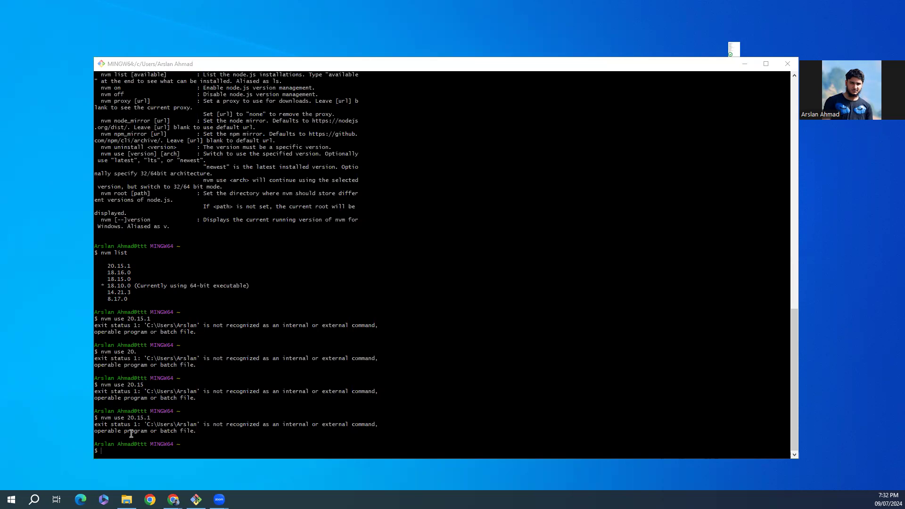
mouse_move(116, 432)
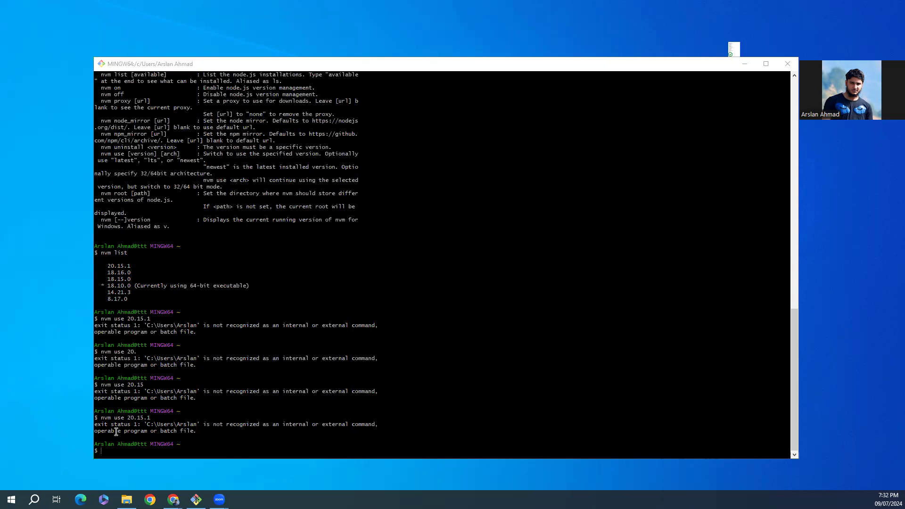
mouse_move(164, 422)
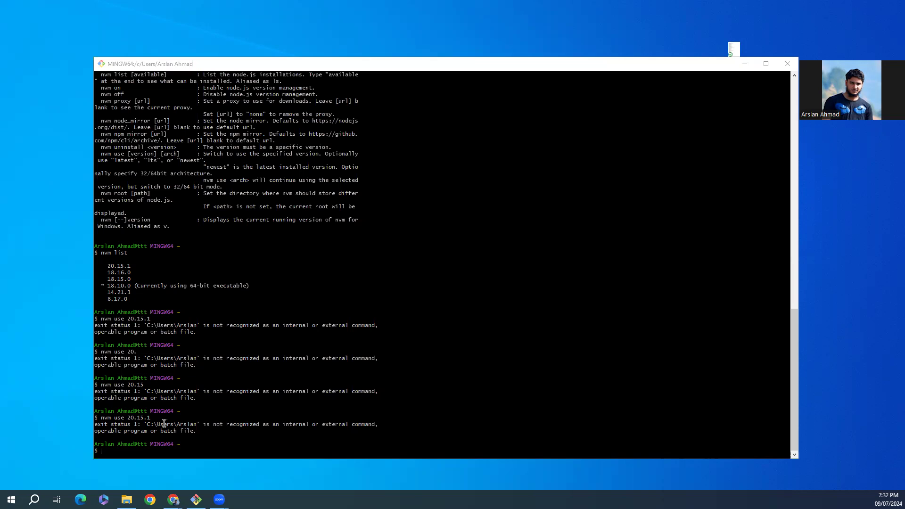
mouse_move(151, 430)
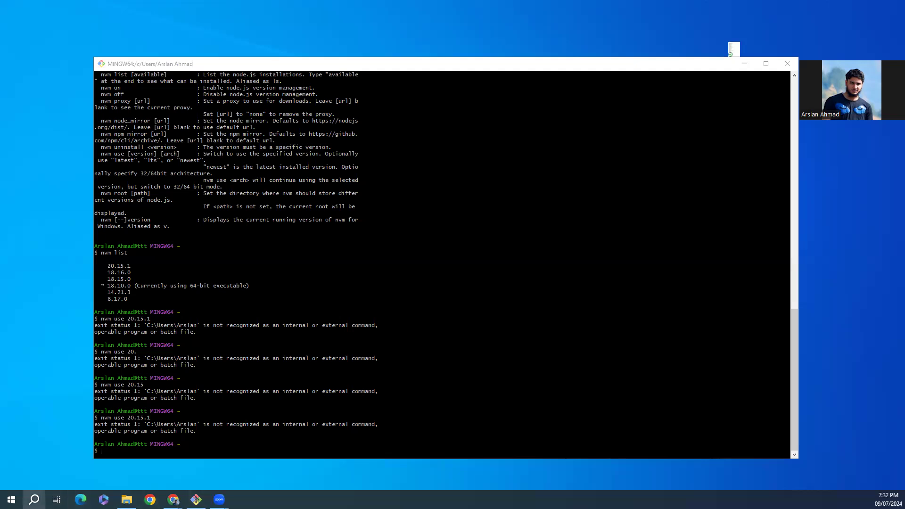
Find Git Bash through Windows Search and launch it with Run as administrator.
left_click(34, 500)
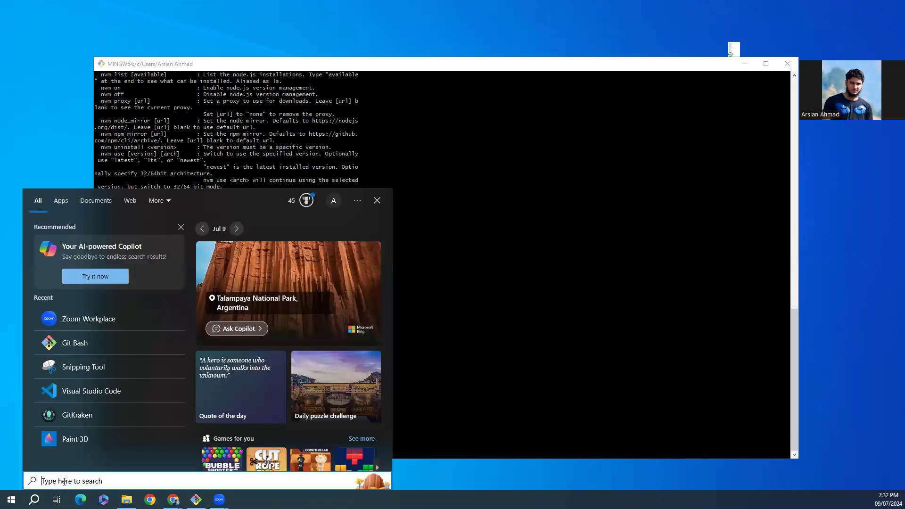
type("basg")
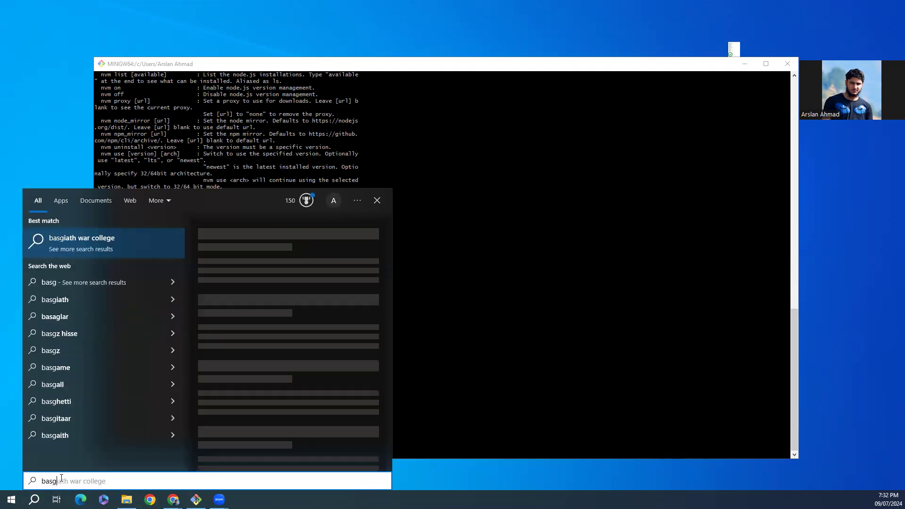
right_click(81, 242)
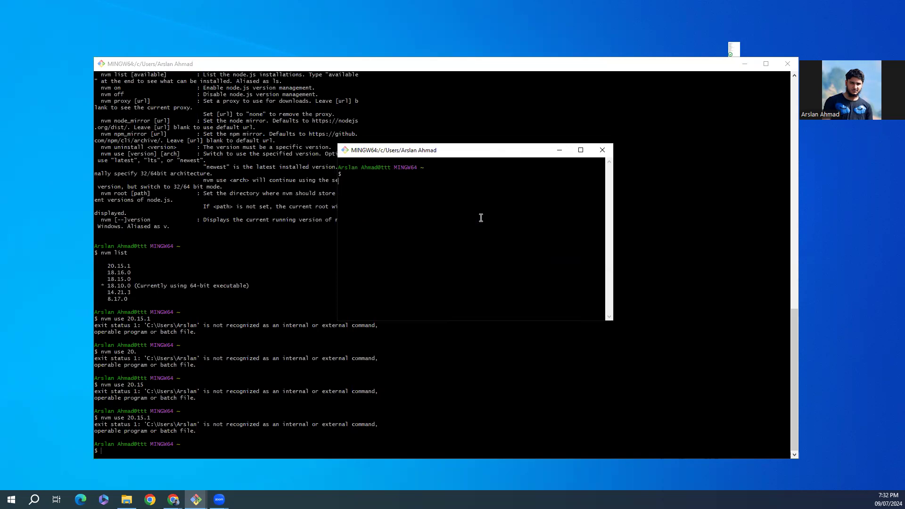
Switch the active Node to version 20.15.1 with nvm use.
type("us")
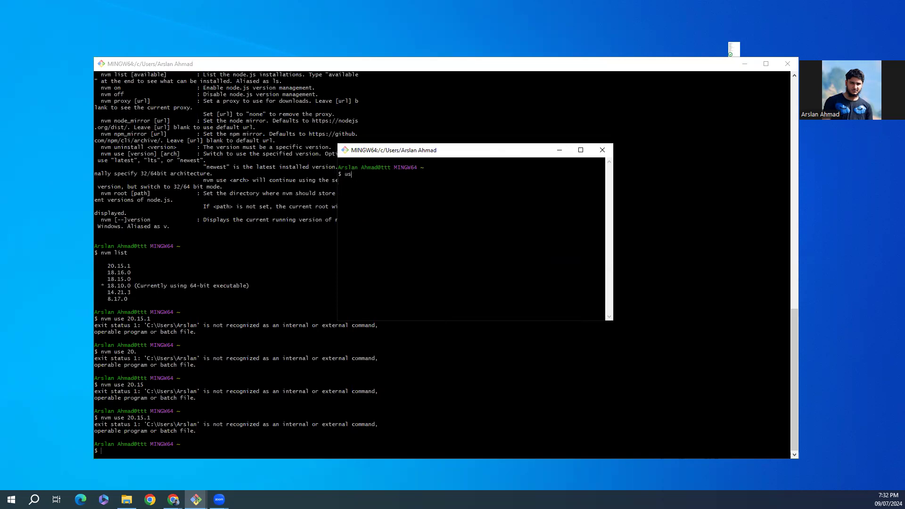
type("nvm use")
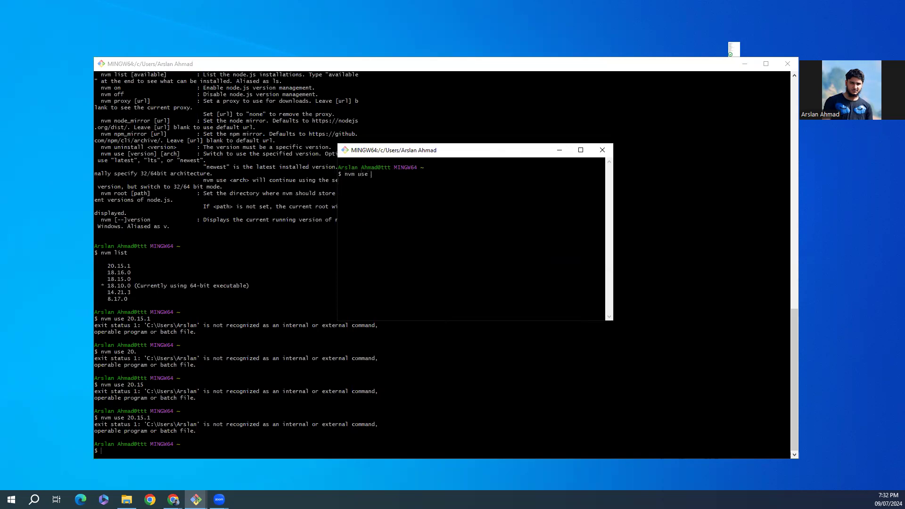
key("backspace")
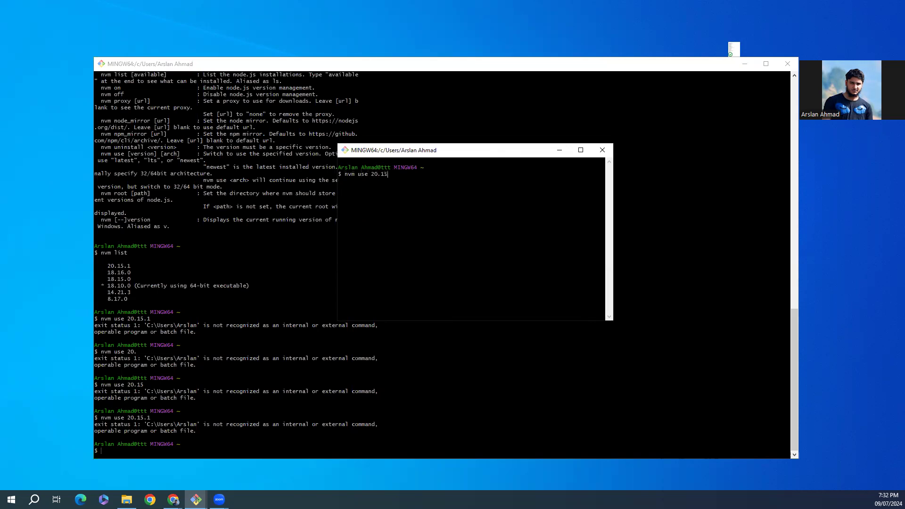
key("Return")
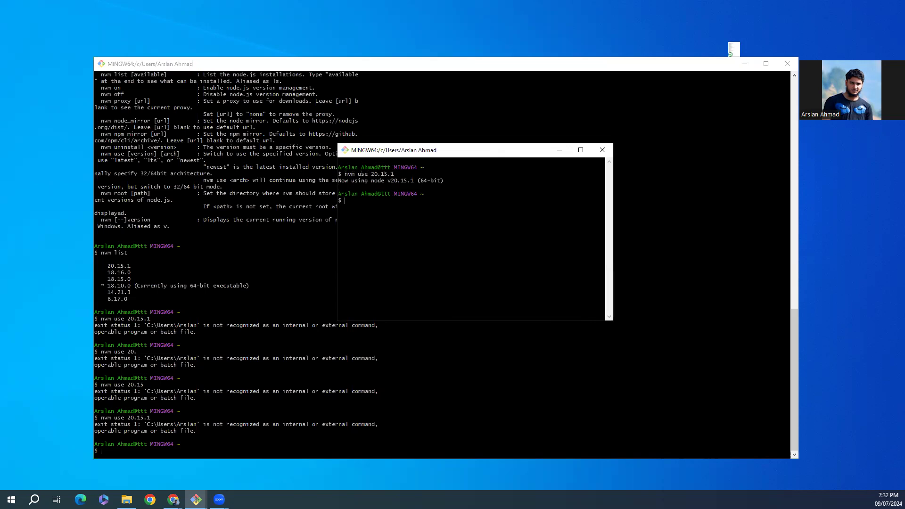
Check the bundled npm version with npm -v (reports 10.7.0) and begin a node command.
type("n")
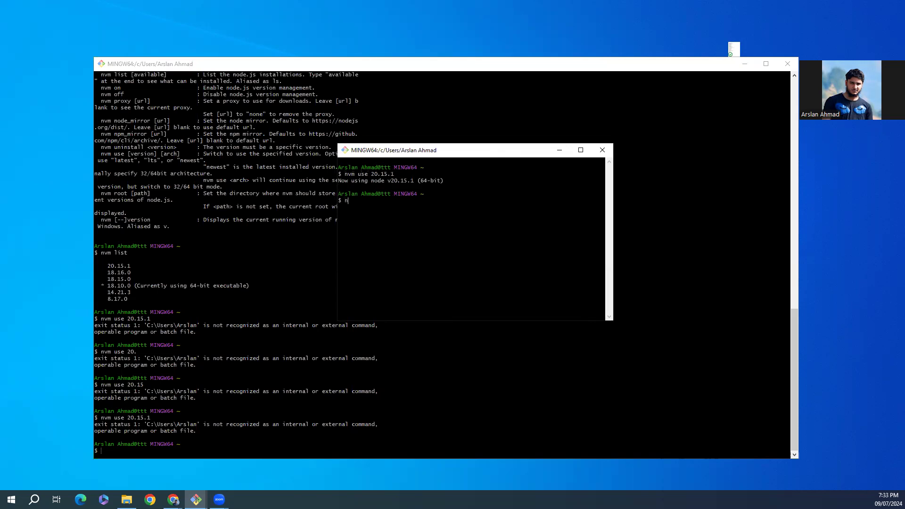
type("on")
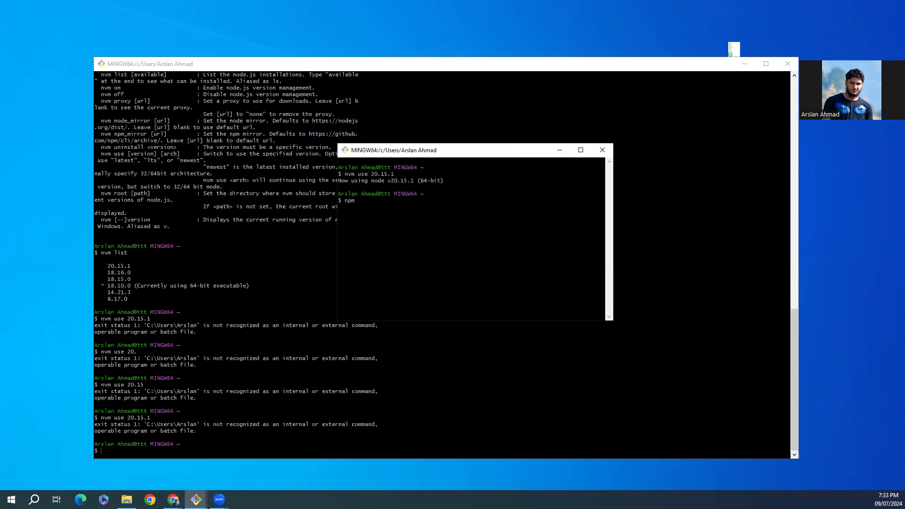
type("-v")
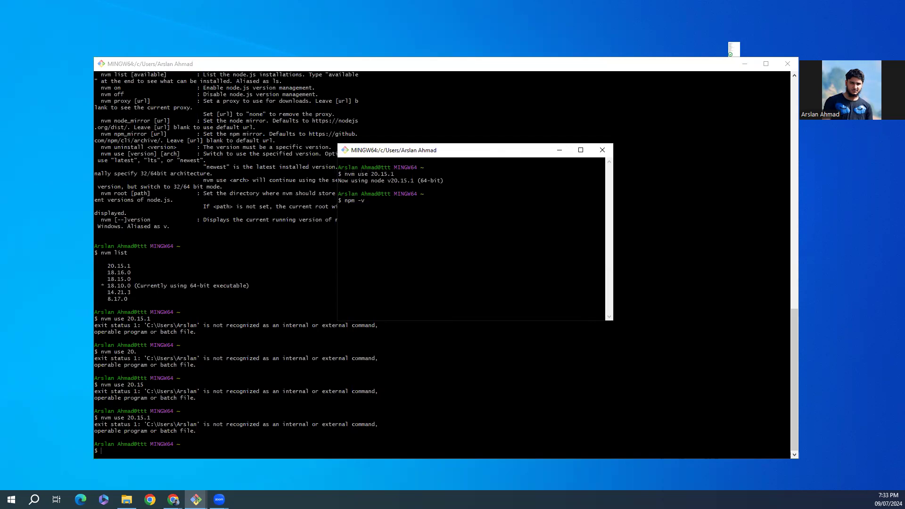
type("node")
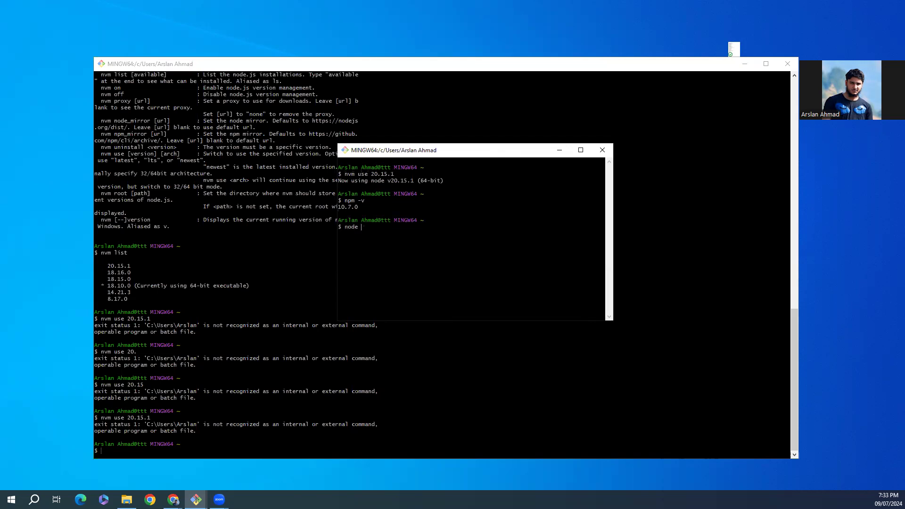
Run node -v, confirming the active Node is v20.15.1.
key("Return")
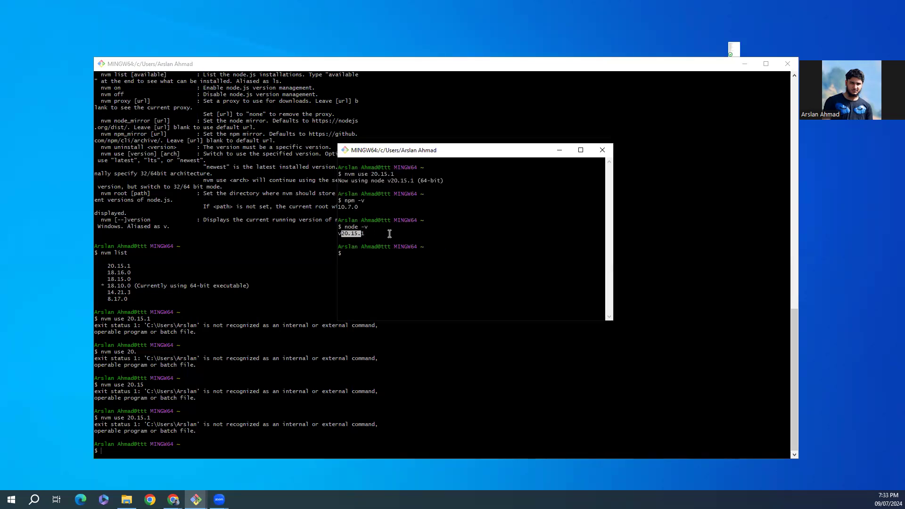
mouse_move(412, 224)
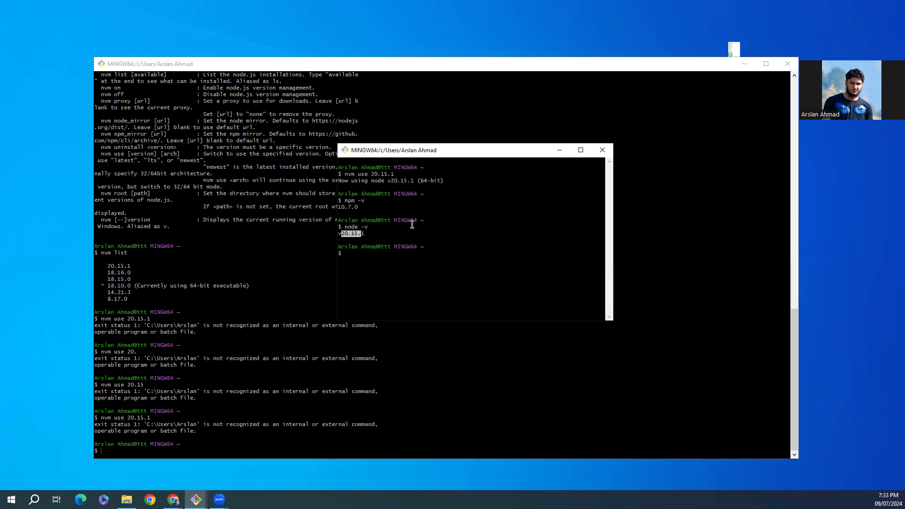
mouse_move(727, 71)
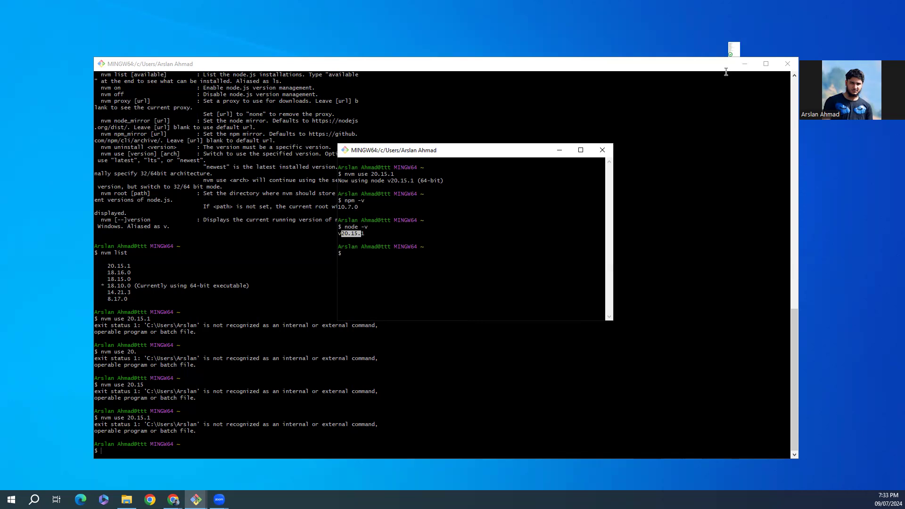